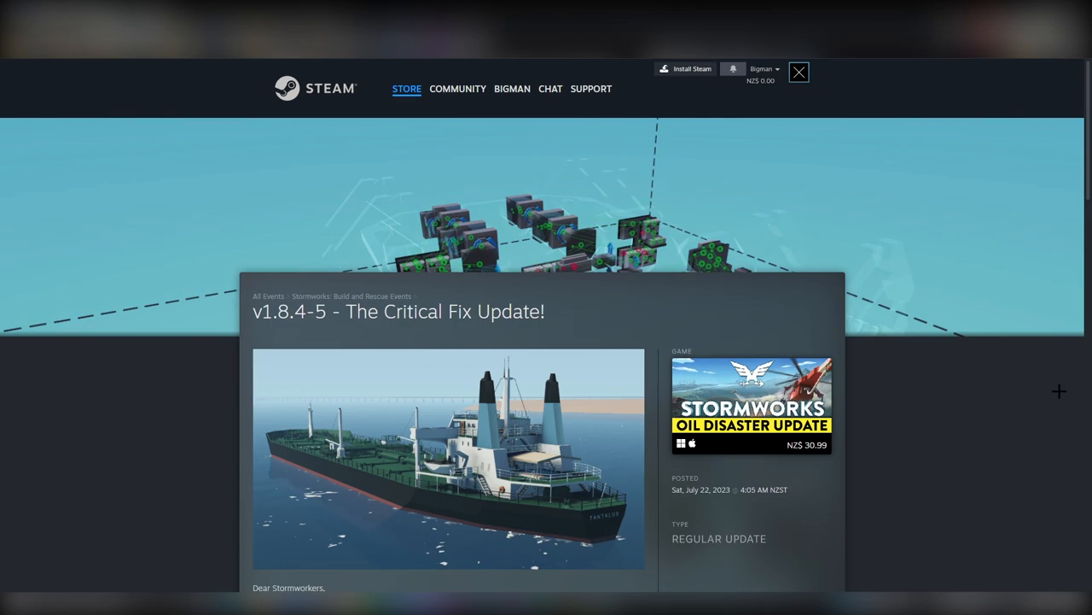
Step: Scroll past the tanker image to the intro letter and plane screenshot
scroll(down, 3)
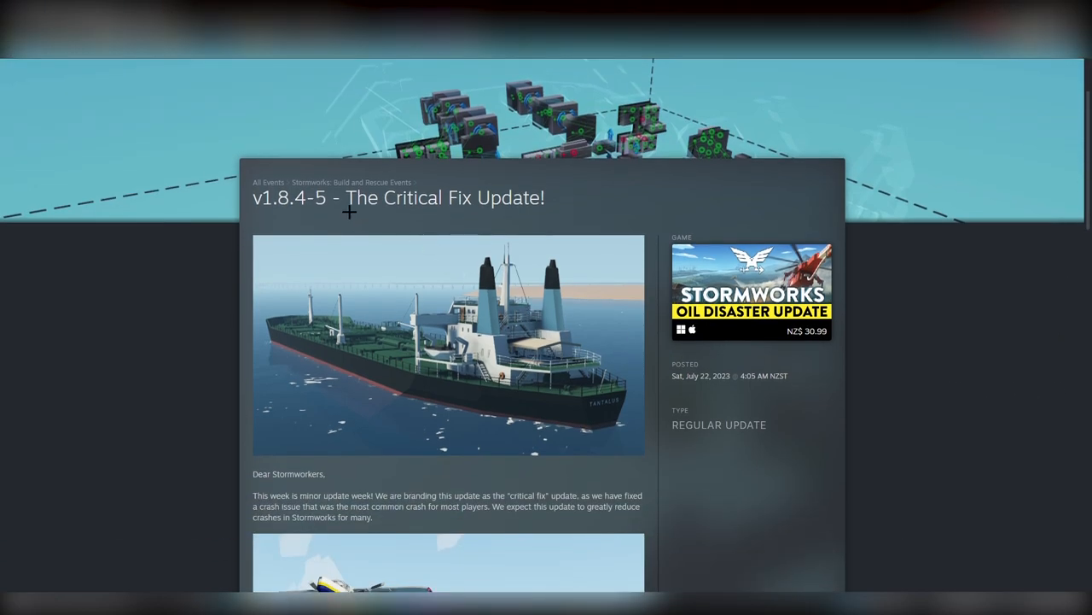
scroll(down, 3)
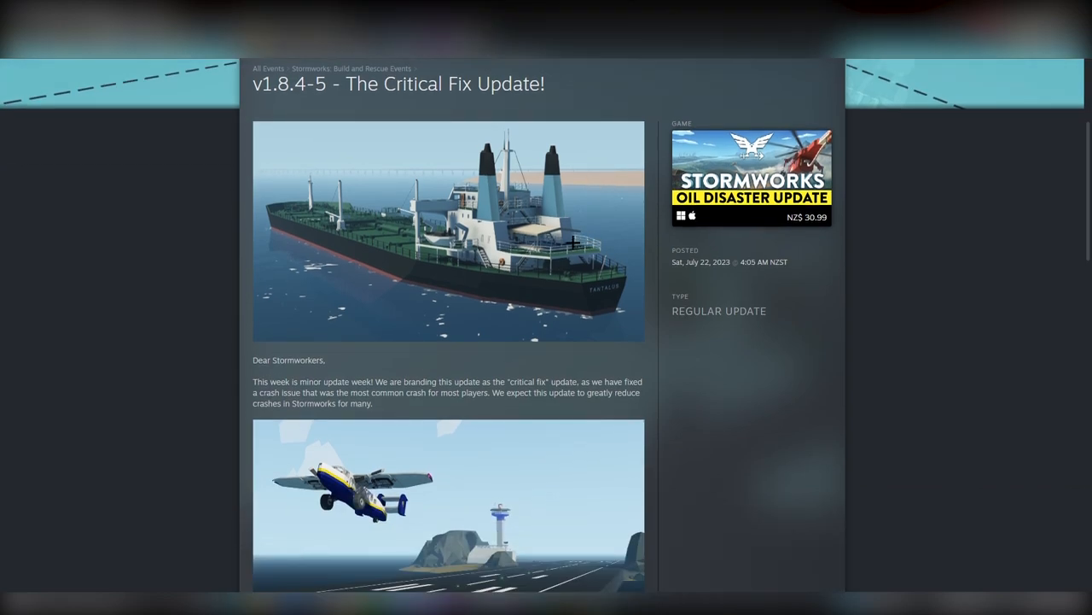
mouse_move(501, 256)
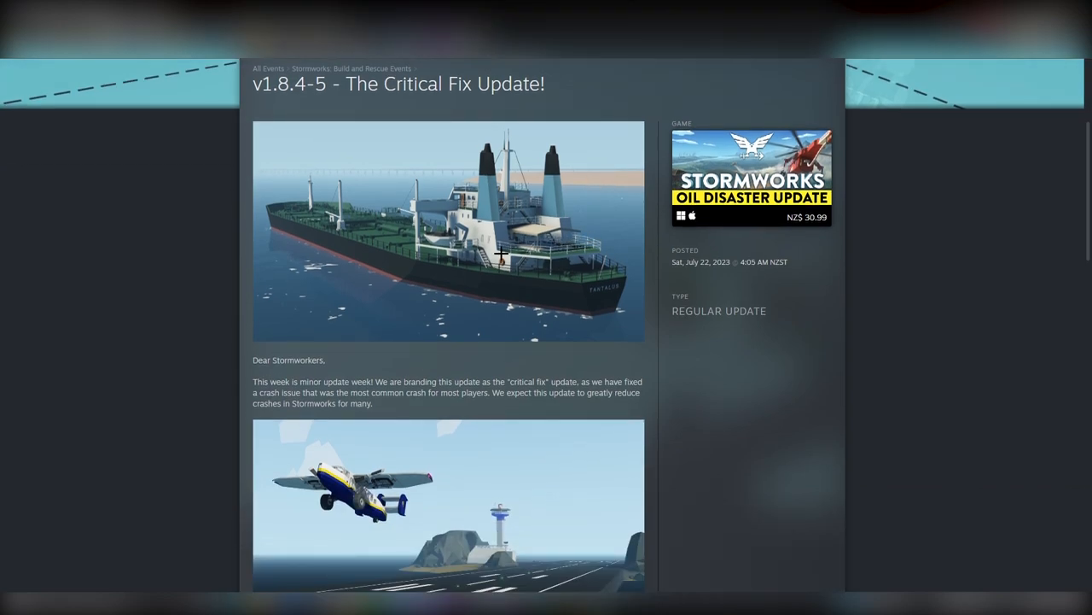
scroll(down, 3)
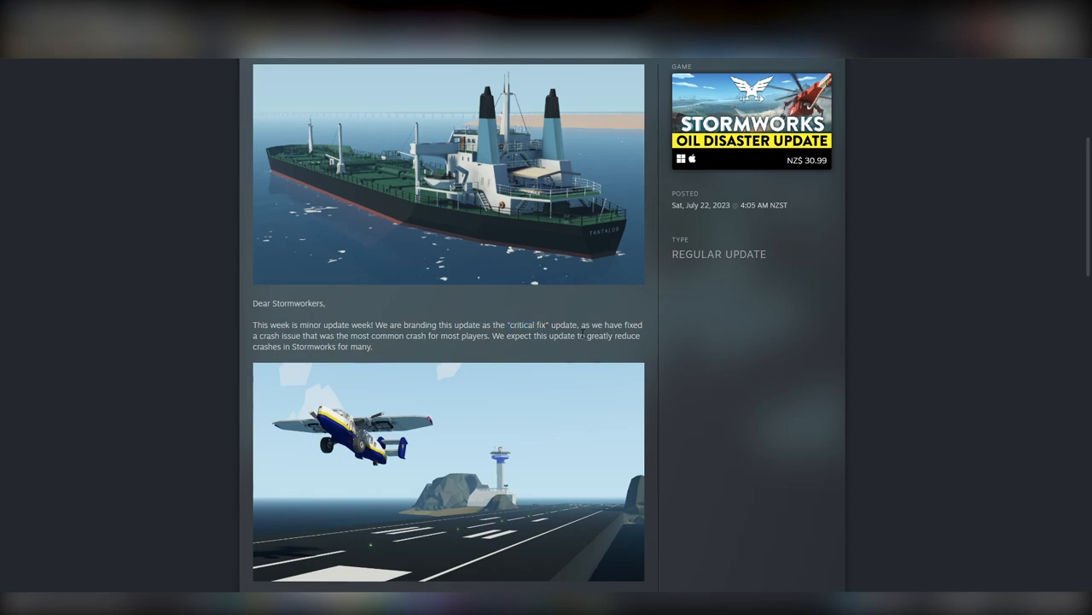
mouse_move(504, 311)
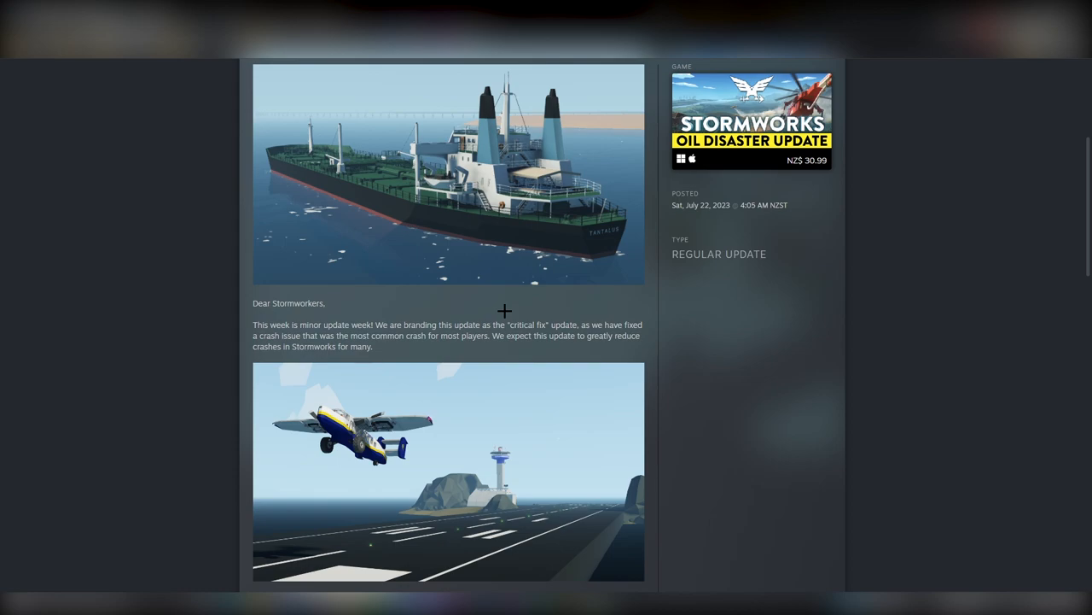
scroll(down, 3)
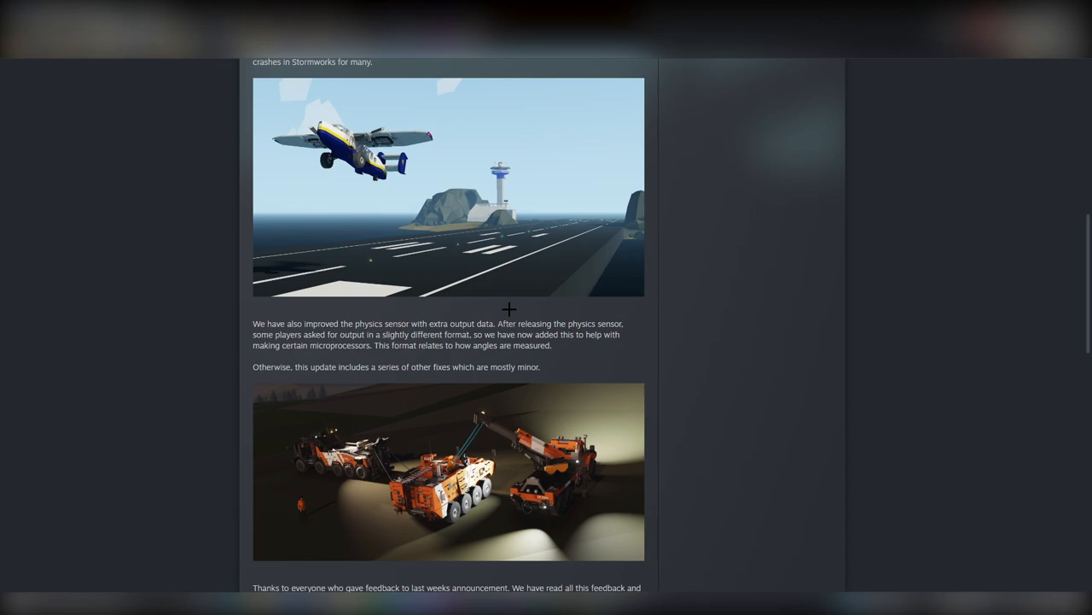
scroll(up, 3)
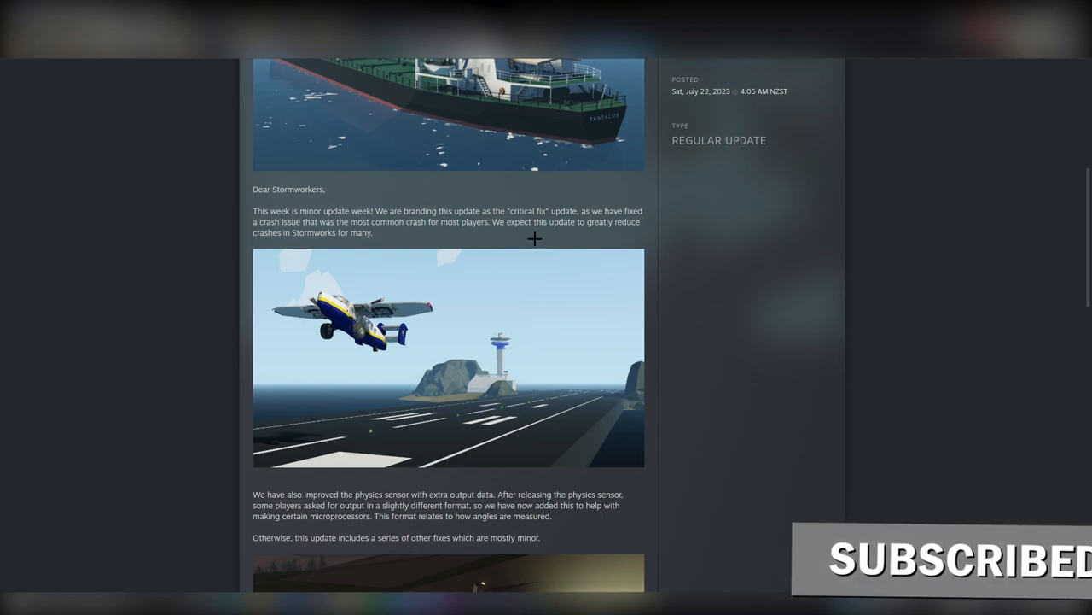
double_click(520, 211)
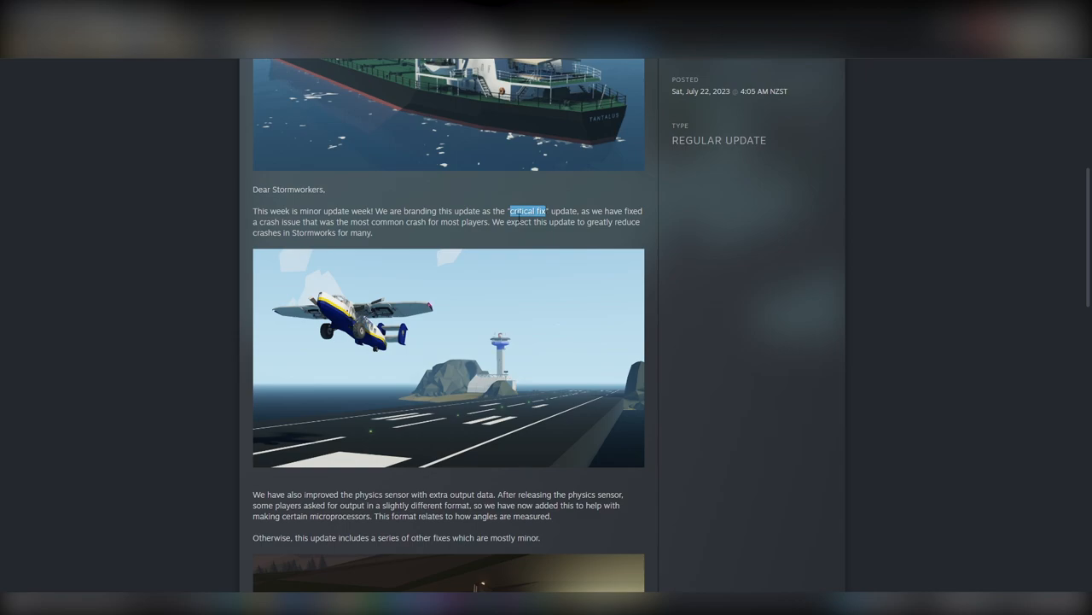
click(520, 222)
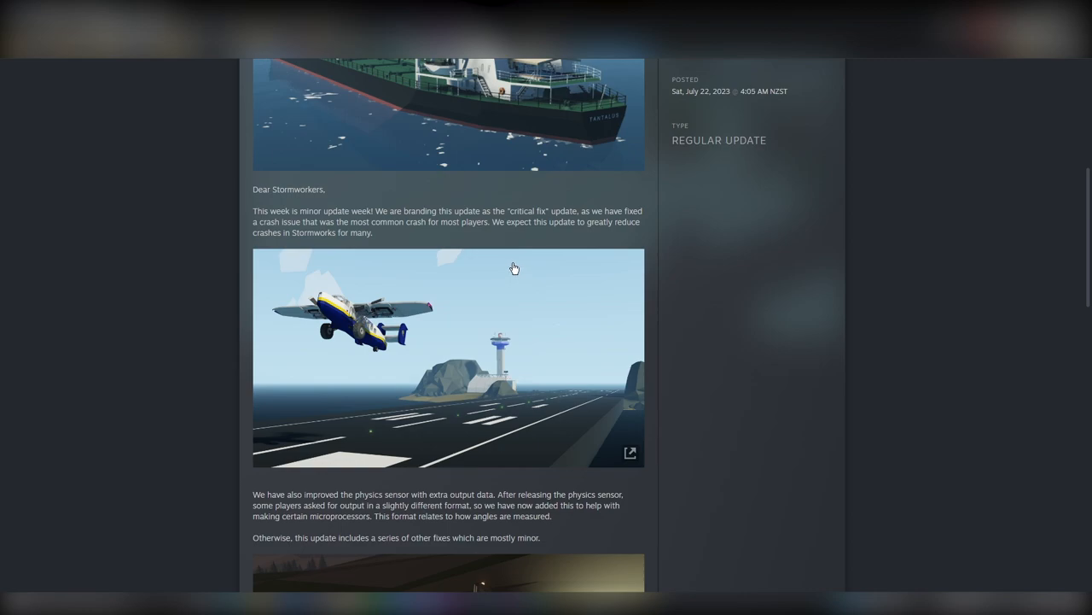
scroll(down, 3)
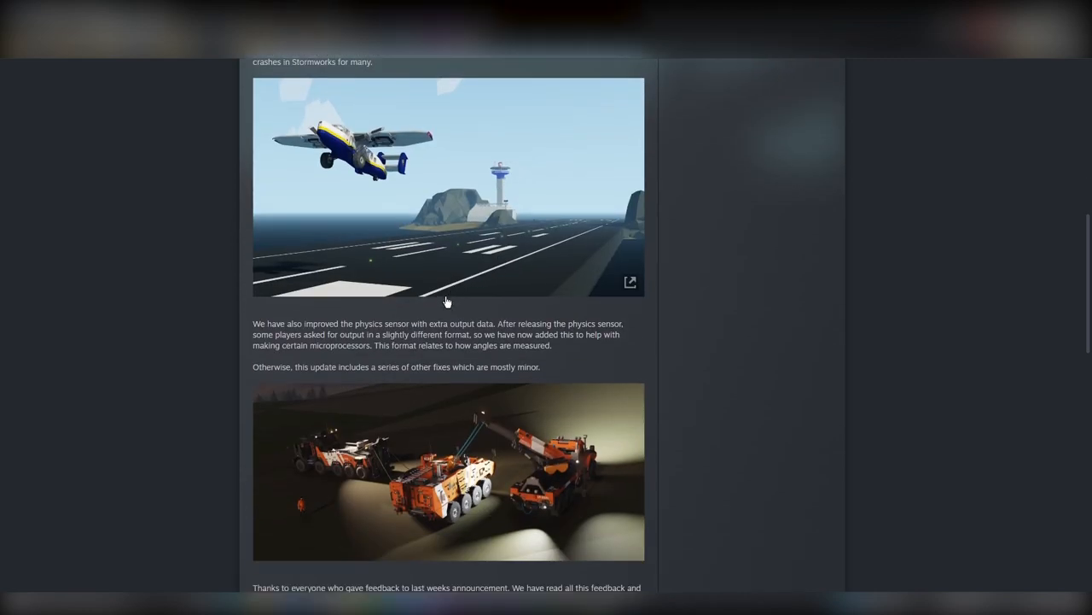
scroll(down, 3)
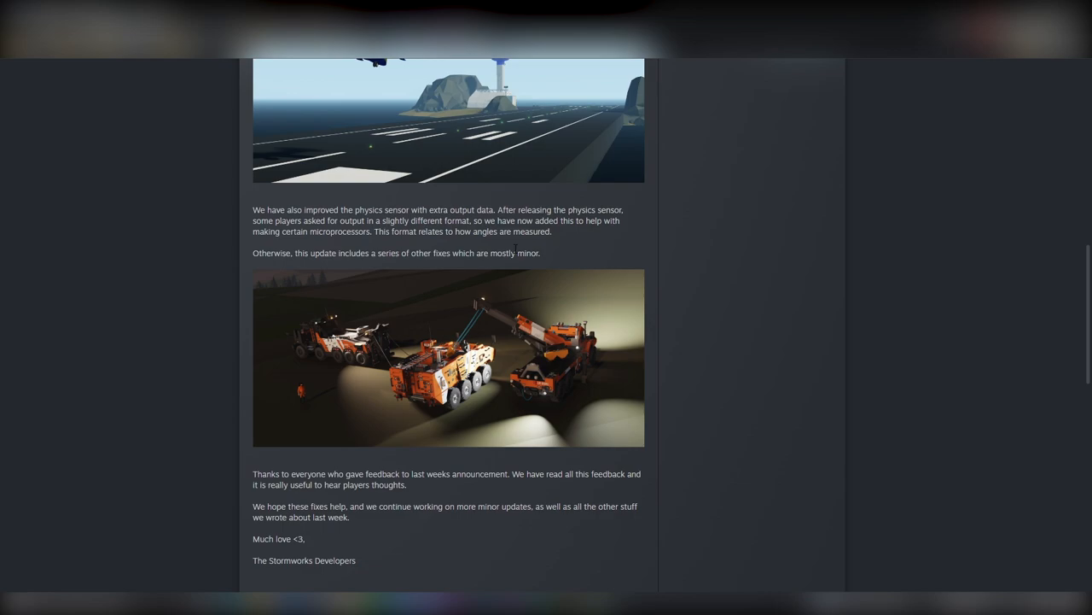
scroll(down, 3)
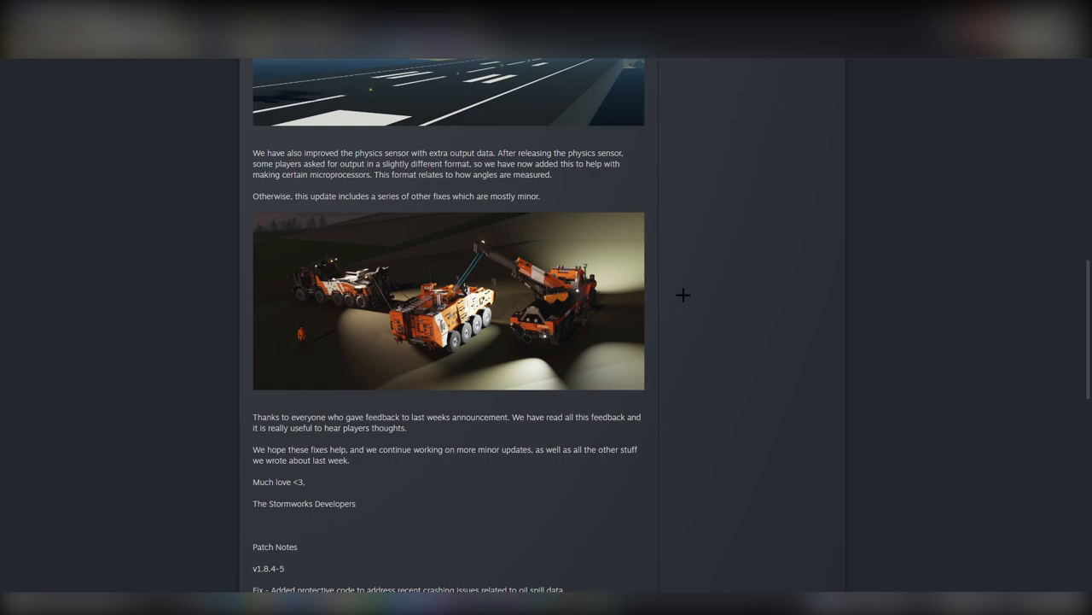
scroll(down, 3)
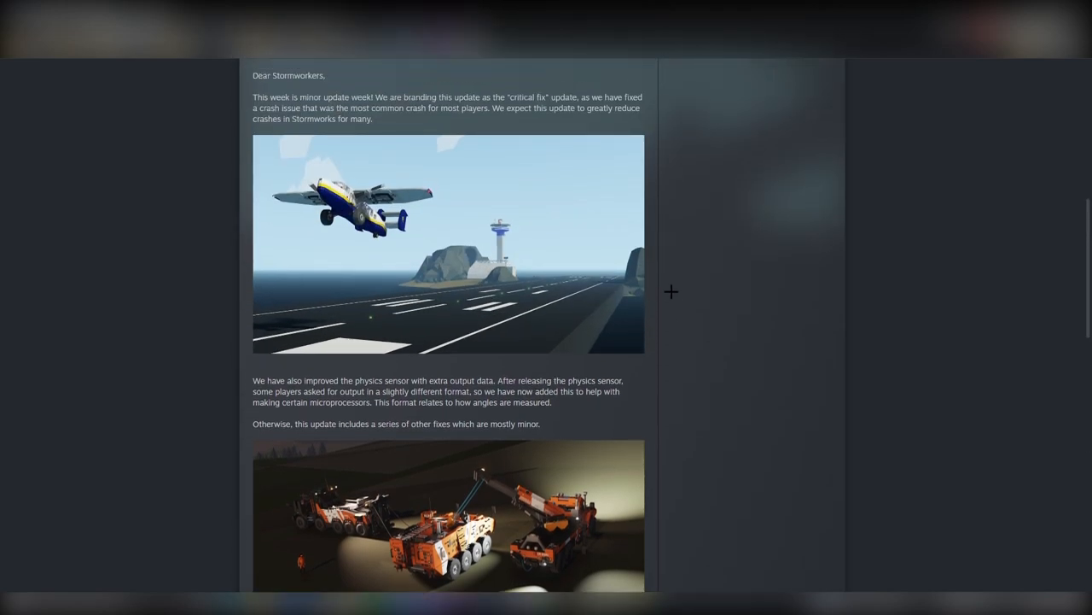
scroll(down, 3)
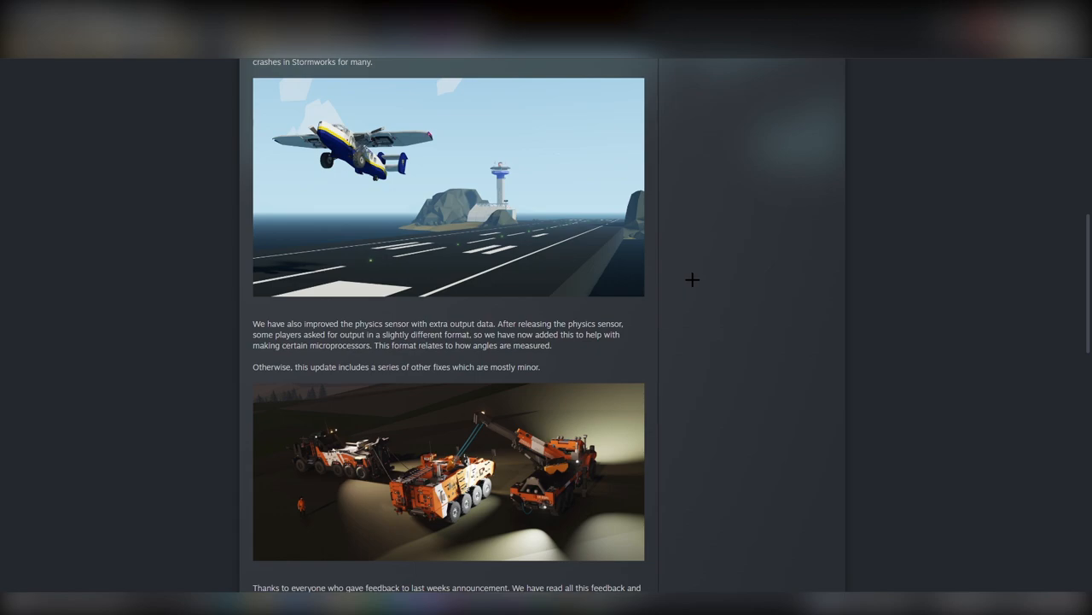
Step: Scroll to the v1.8.4-5 patch notes list and the rating and comments bar
scroll(down, 3)
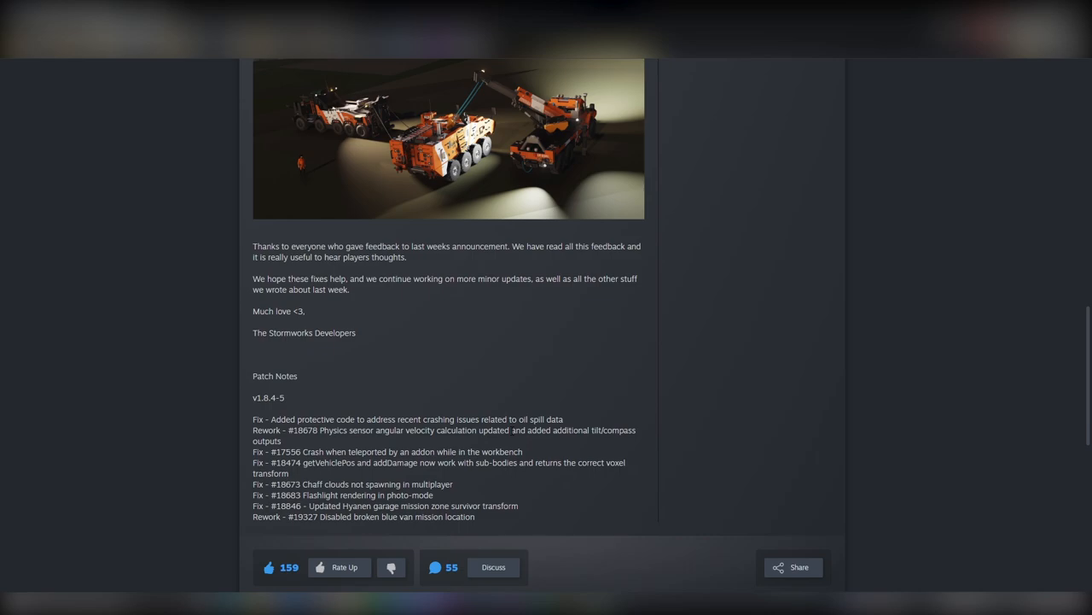
drag(529, 430, 623, 430)
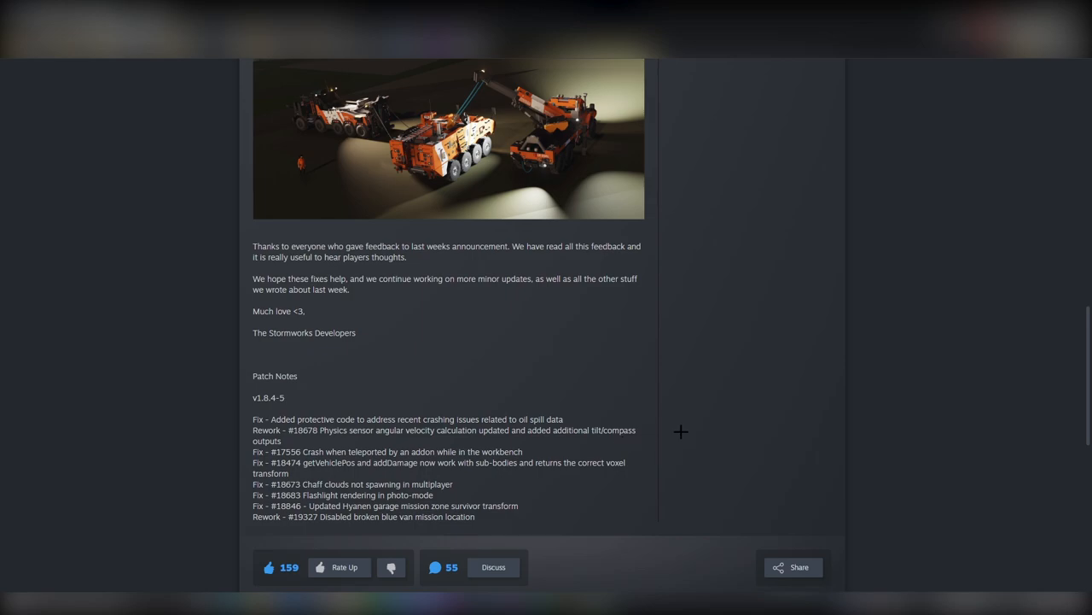
mouse_move(669, 430)
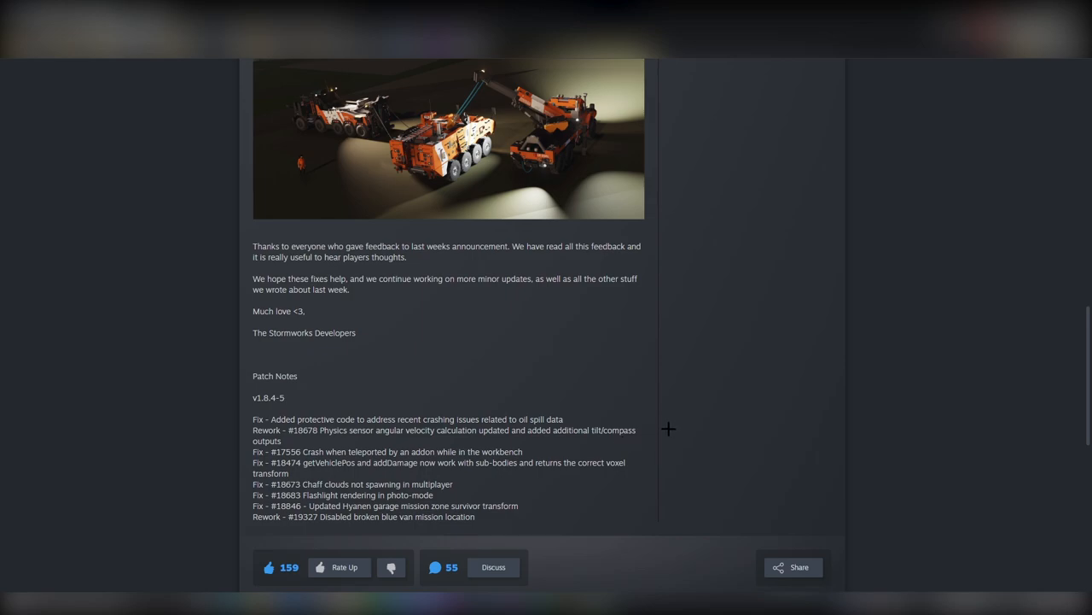
mouse_move(666, 424)
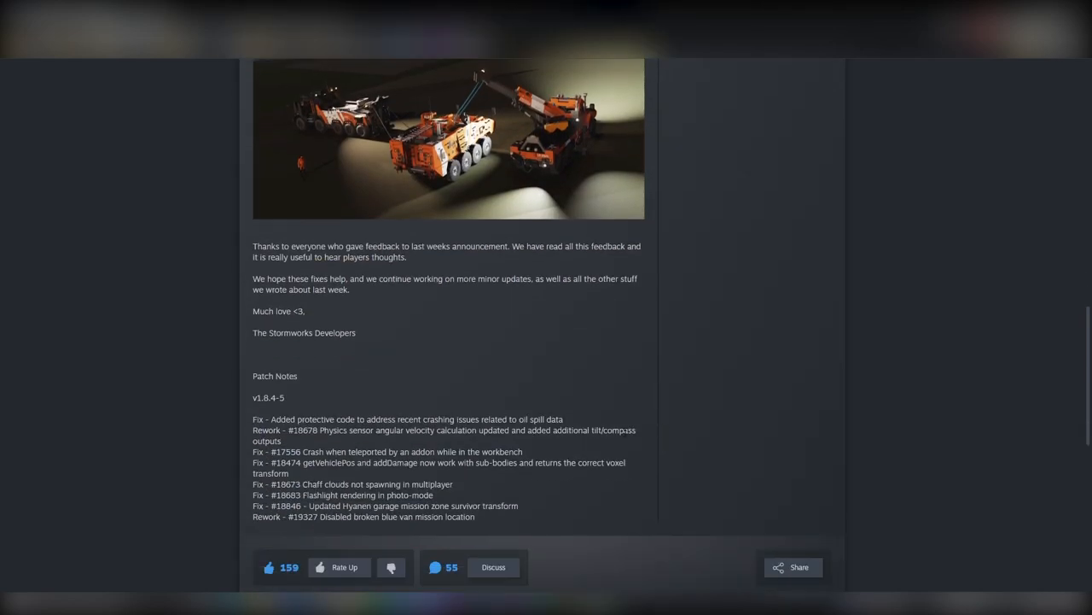
double_click(562, 430)
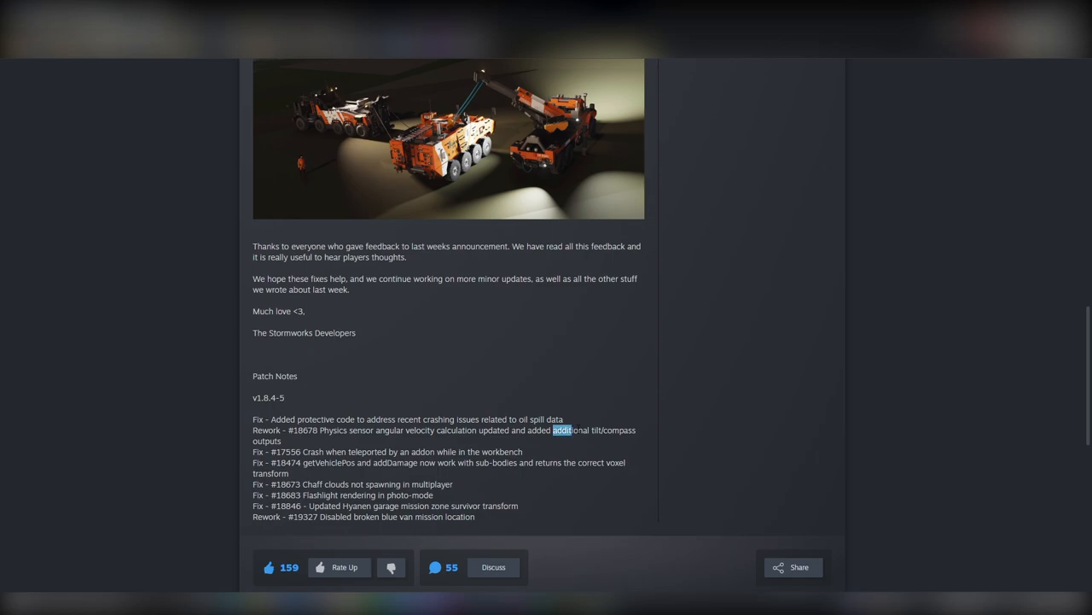
Step: Drag within the page to return to the title and tanker image
drag(553, 429, 634, 440)
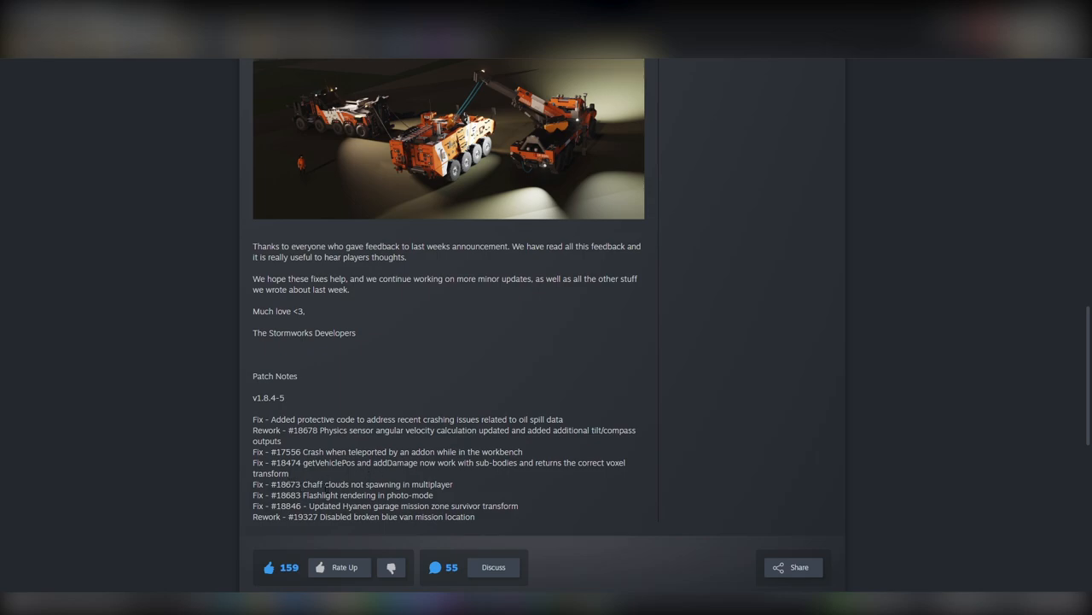
mouse_move(454, 477)
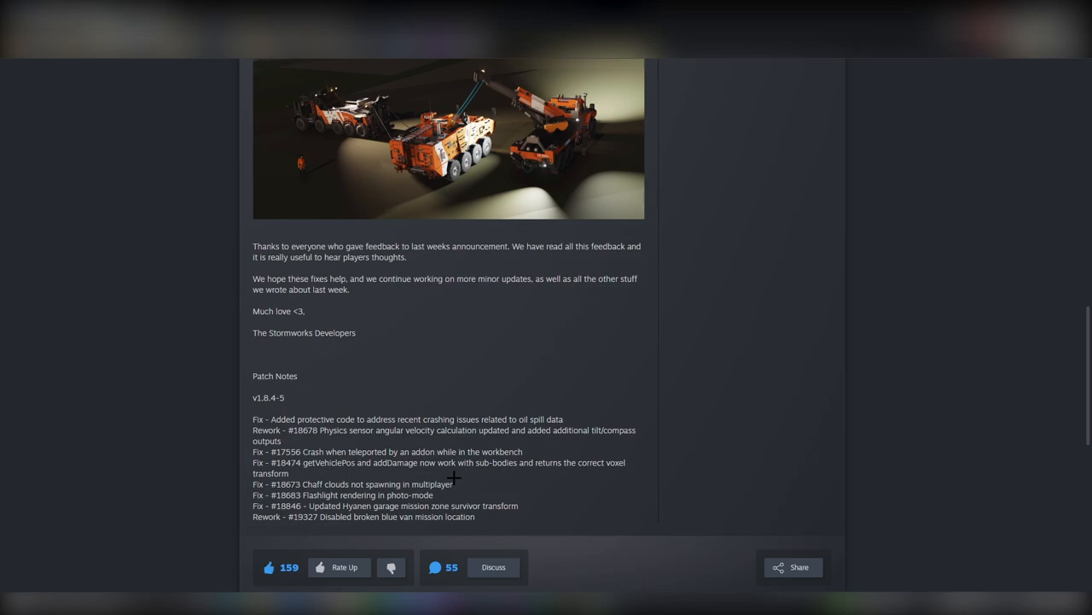
mouse_move(453, 477)
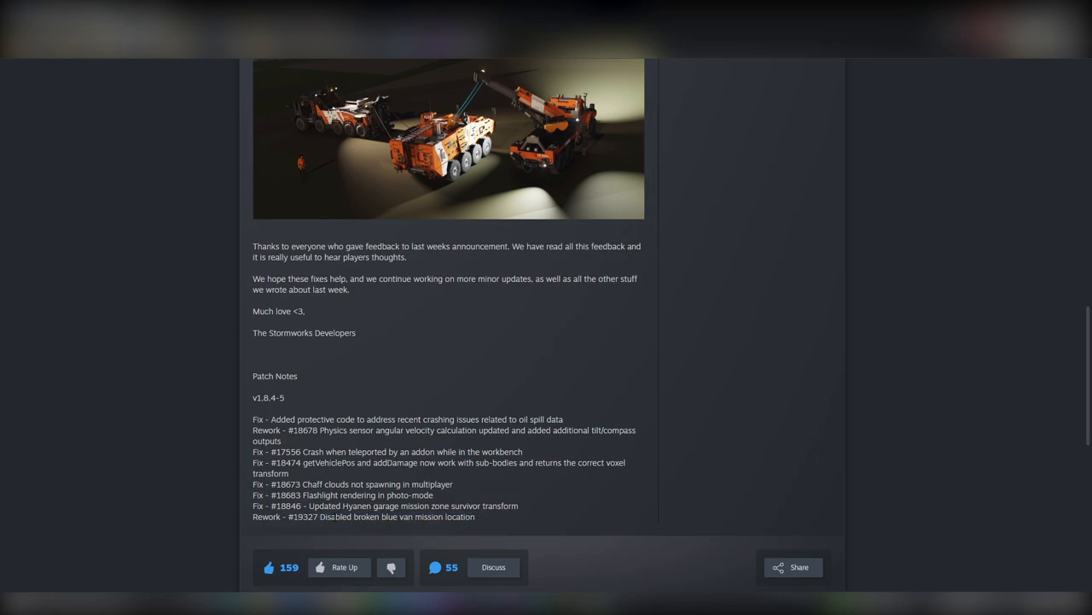
drag(320, 516, 476, 516)
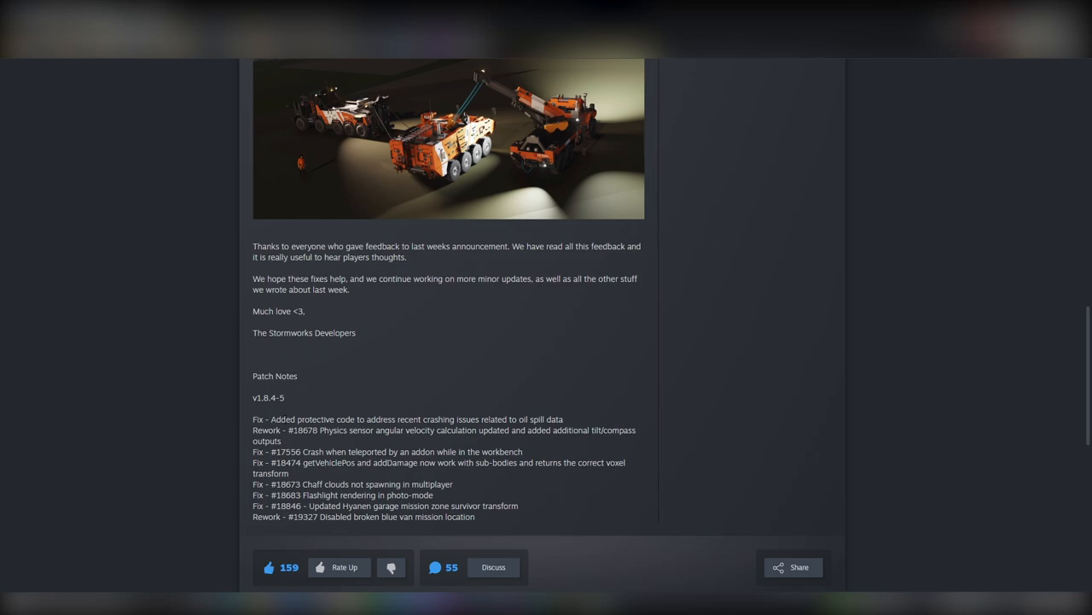
drag(268, 420, 563, 419)
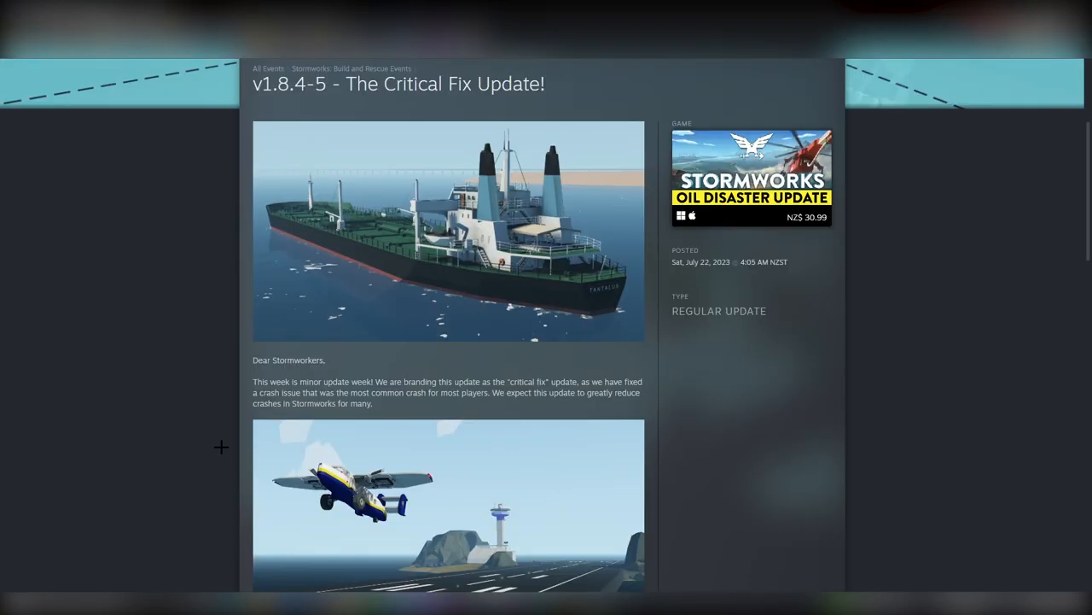
Step: Scroll down to More Events, then back up to the tow-truck image and patch notes
scroll(down, 3)
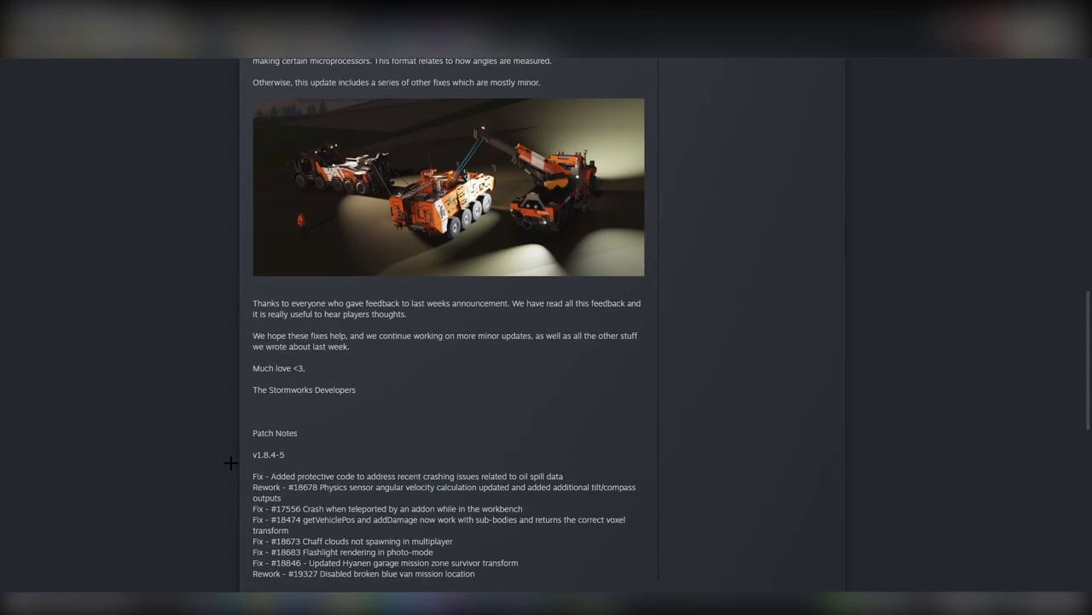
scroll(down, 3)
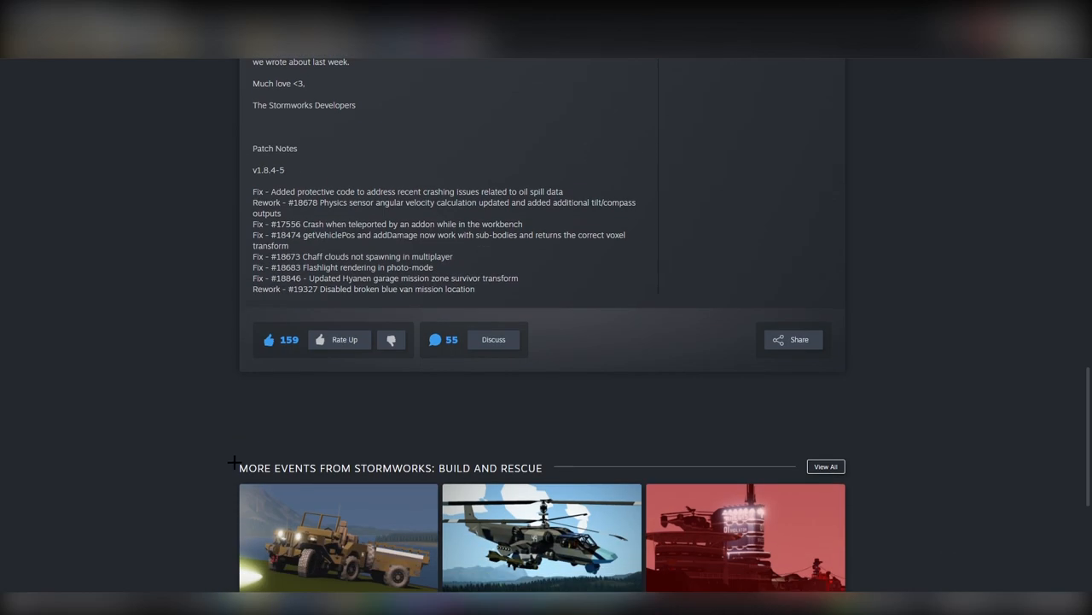
scroll(up, 3)
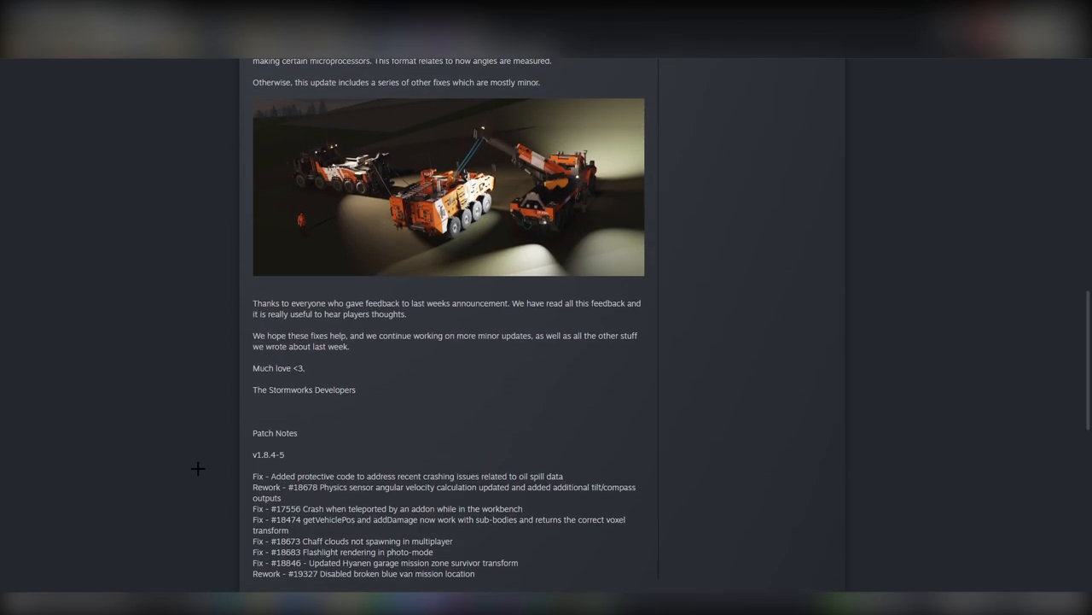